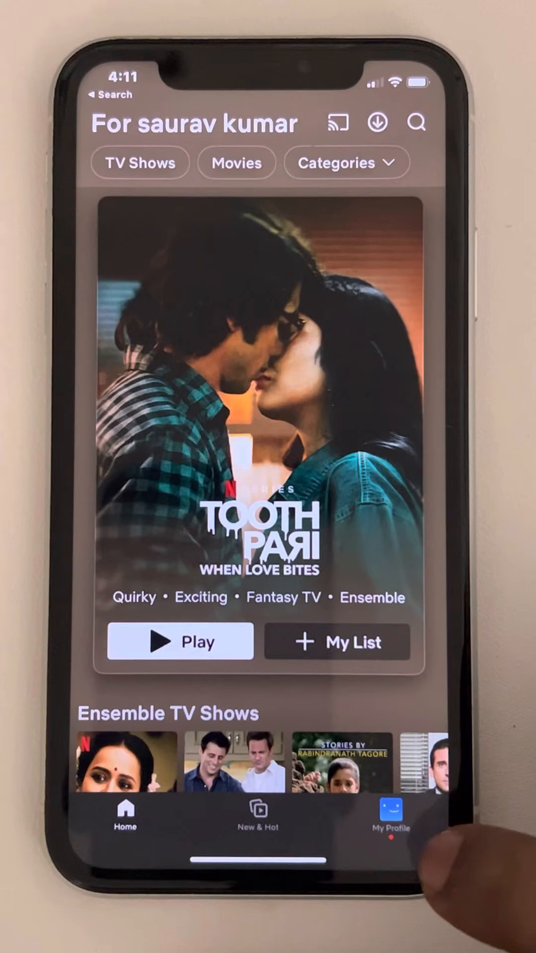
- Open App Settings from the My Profile tab's top-right menu
click(390, 818)
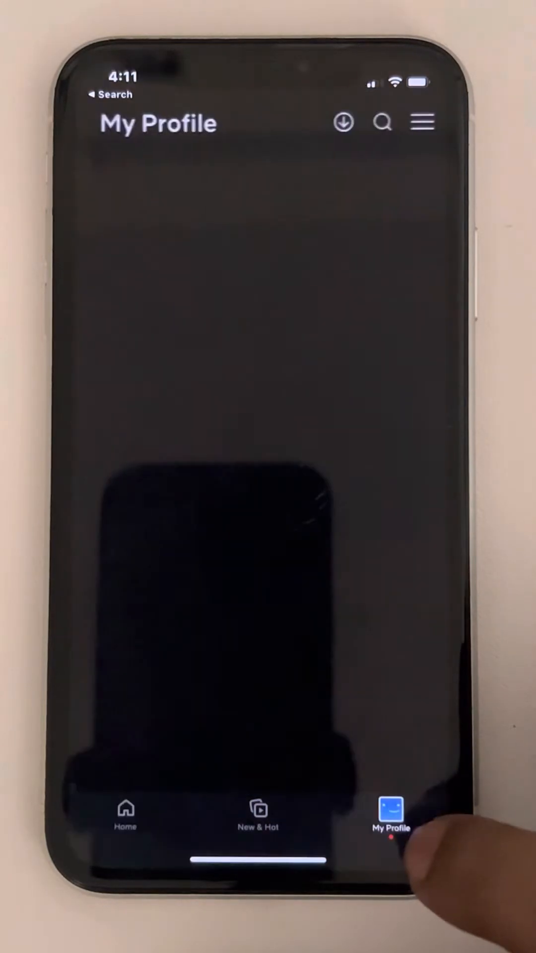
click(390, 814)
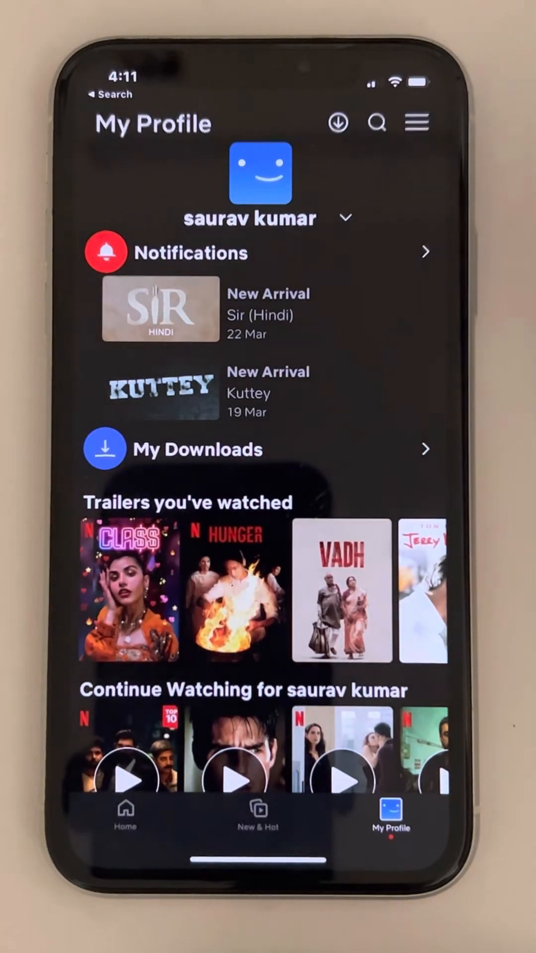
click(417, 122)
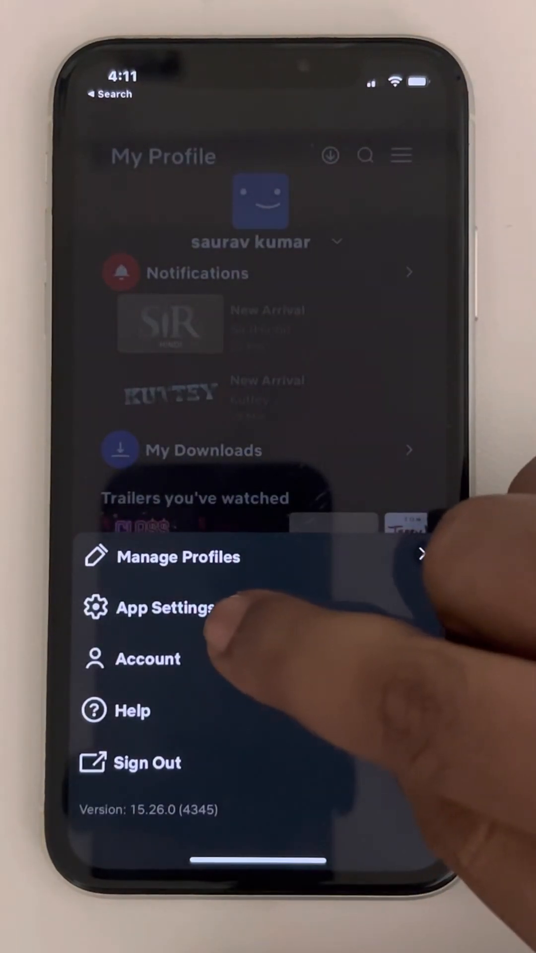
click(164, 608)
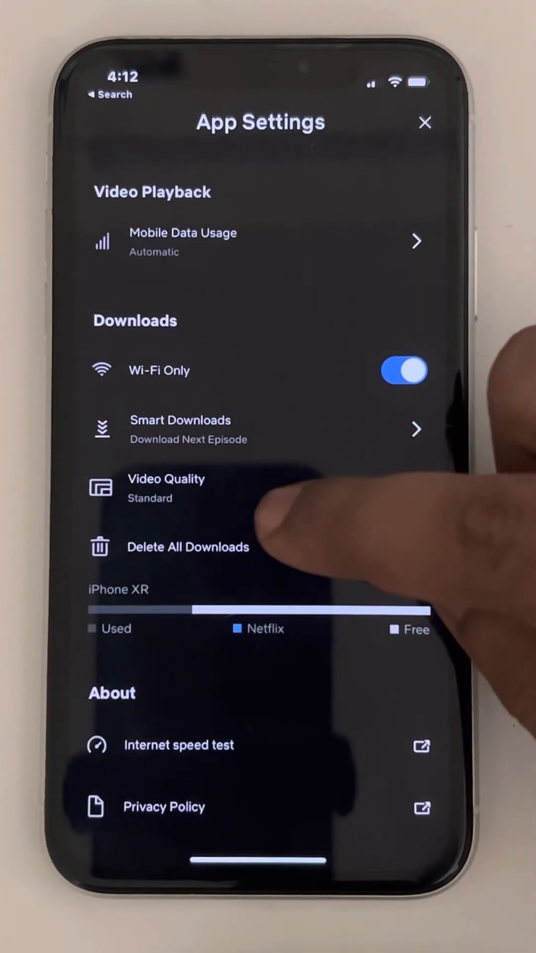
- Set Downloads Video Quality to Higher
click(166, 487)
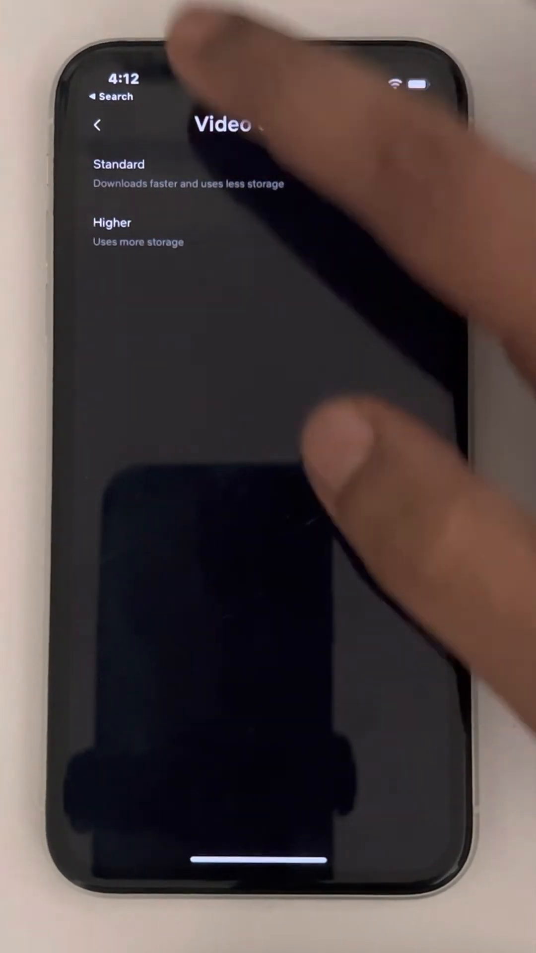
click(98, 125)
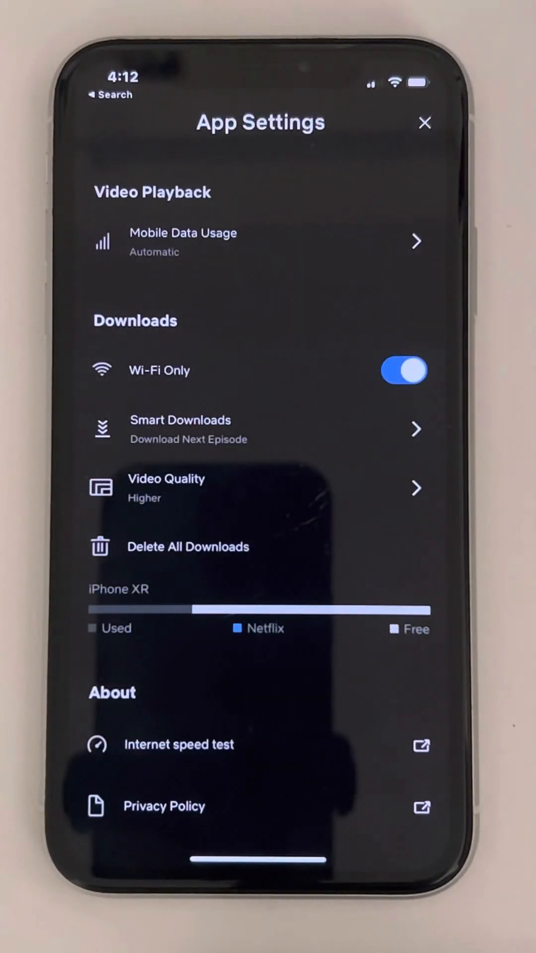